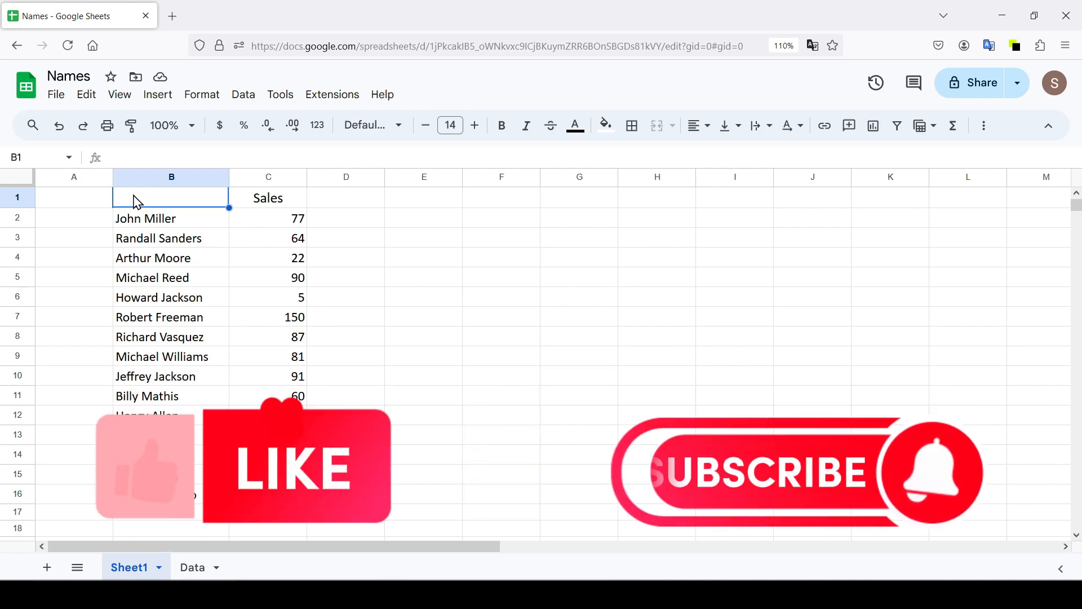
Select the sales values C2:C11 after inspecting a few cells
click(346, 199)
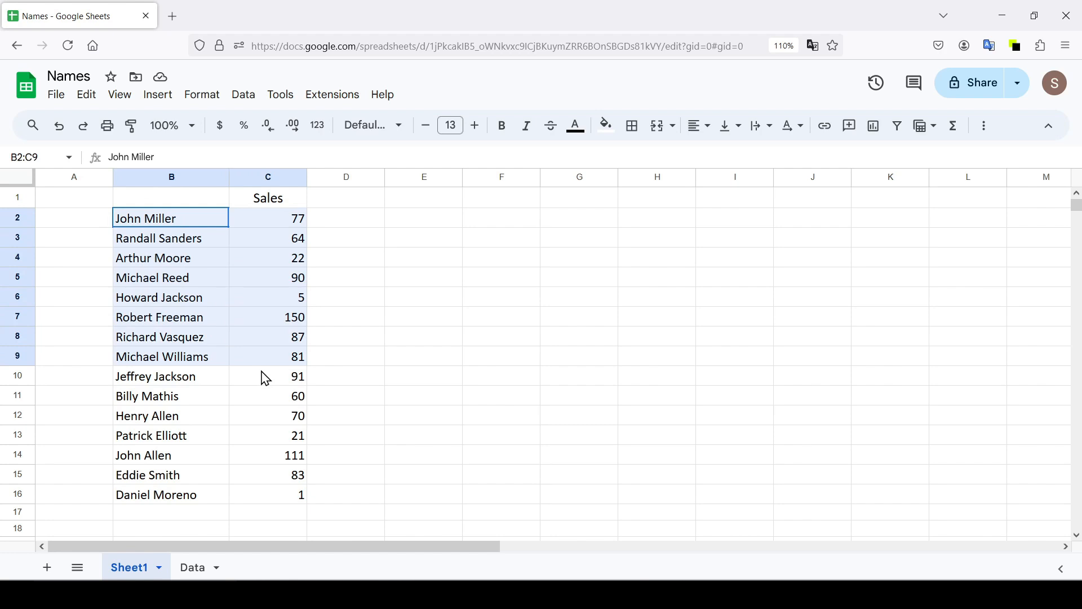
click(268, 317)
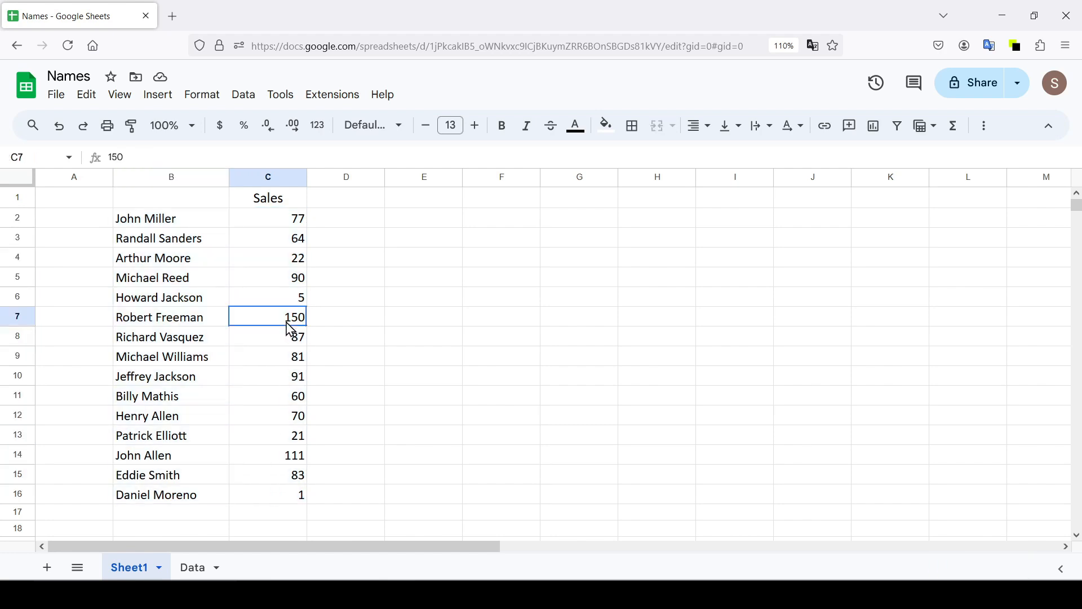
click(346, 197)
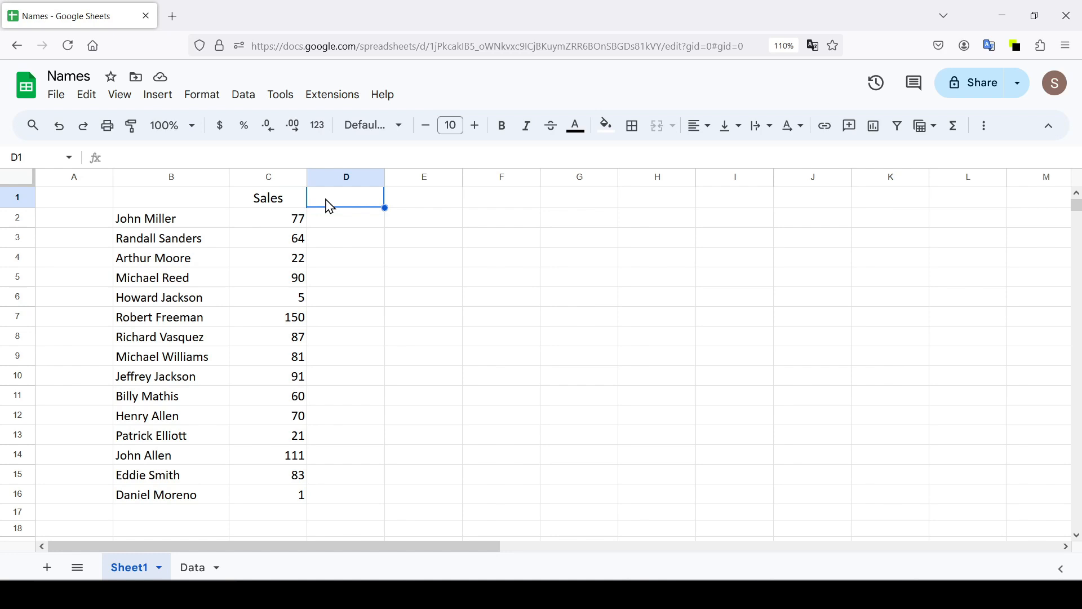
click(268, 218)
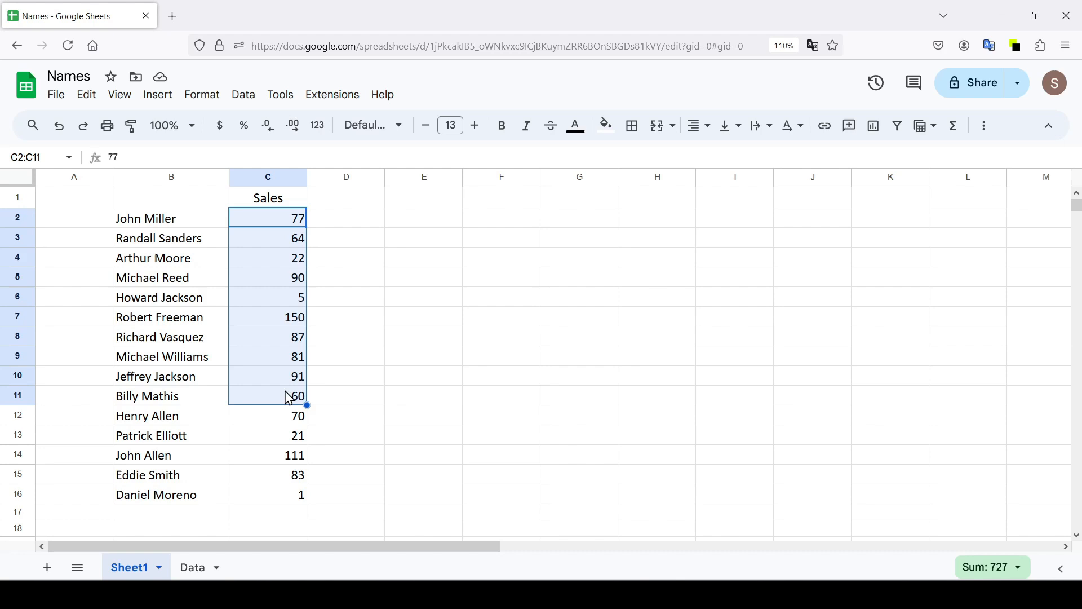
Add a conditional formatting rule on the selection and choose a color scale
click(200, 95)
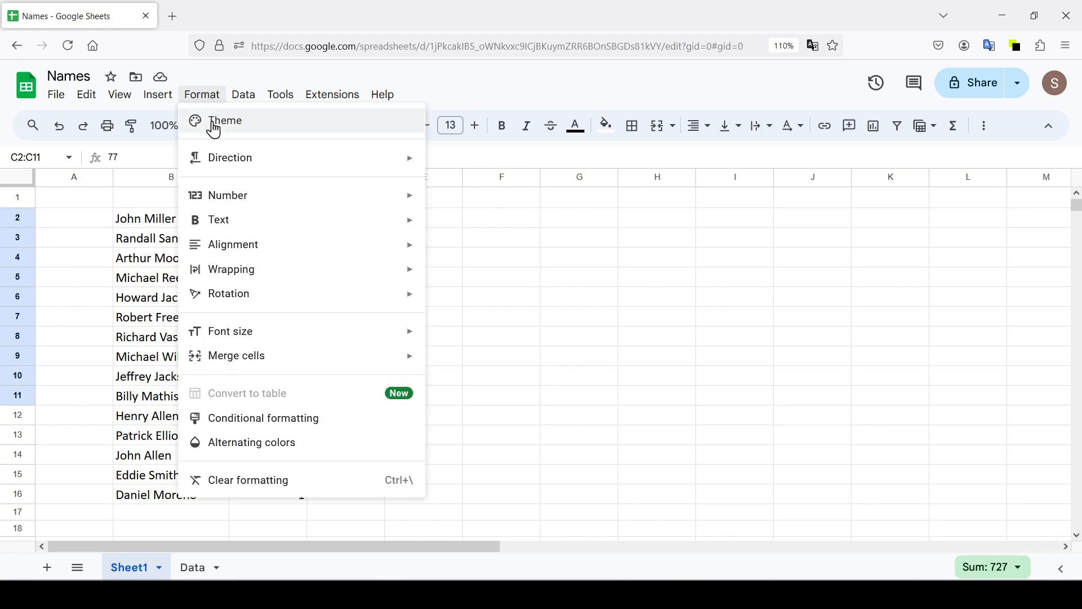
click(263, 417)
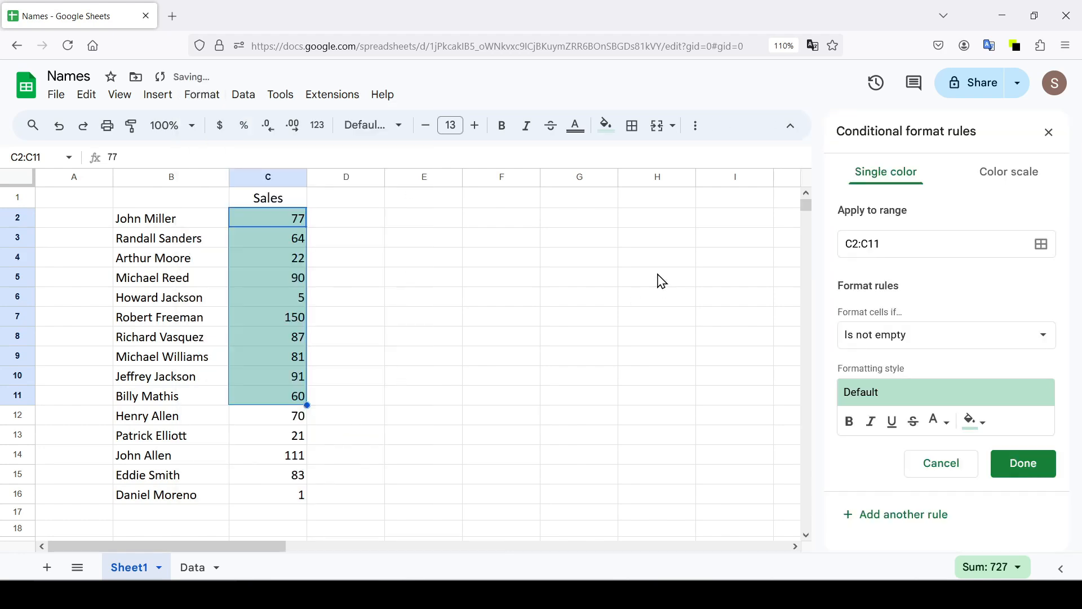
click(999, 172)
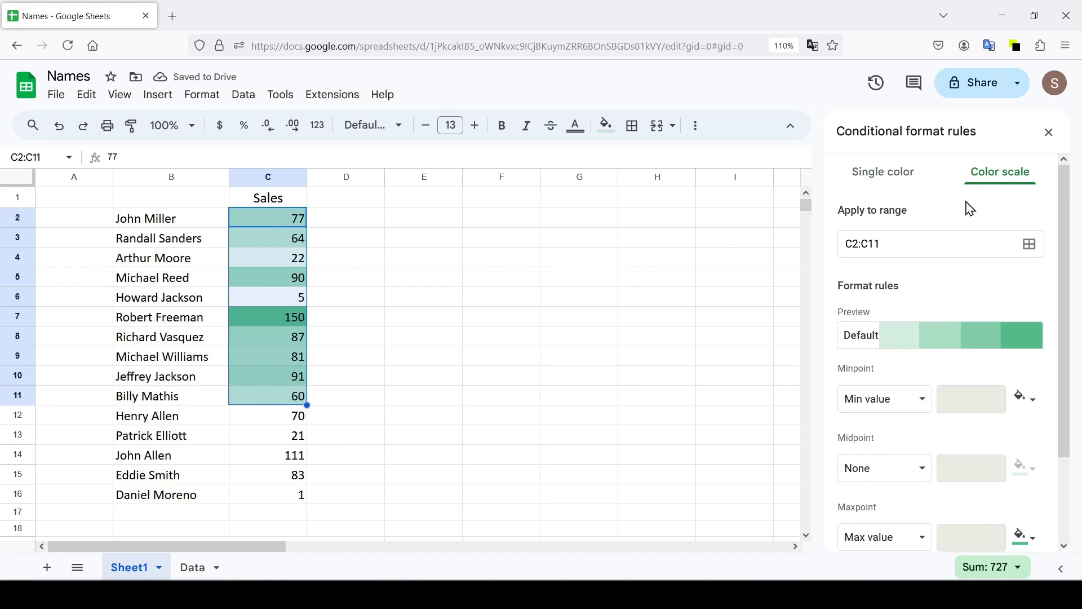
mouse_move(961, 314)
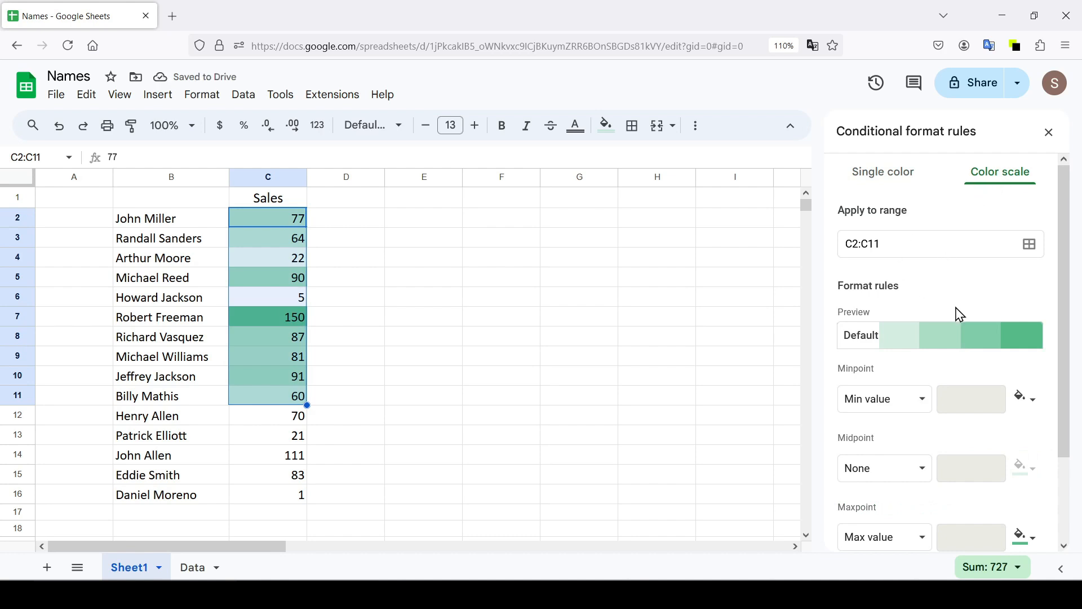
mouse_move(1029, 244)
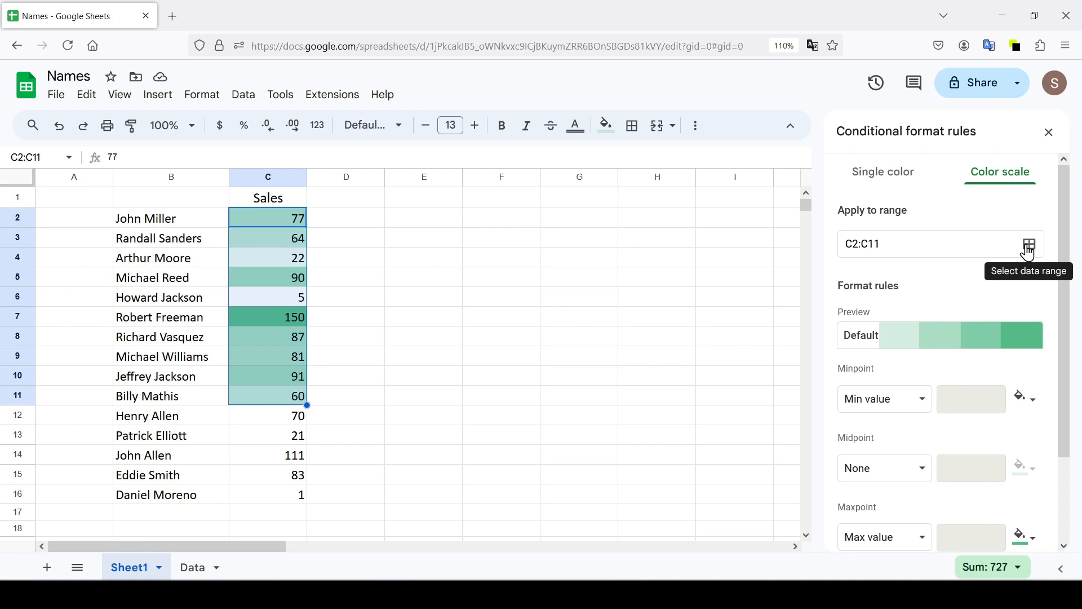
Change the rule's range to C2:C16 so all fifteen sales values are covered
click(1028, 245)
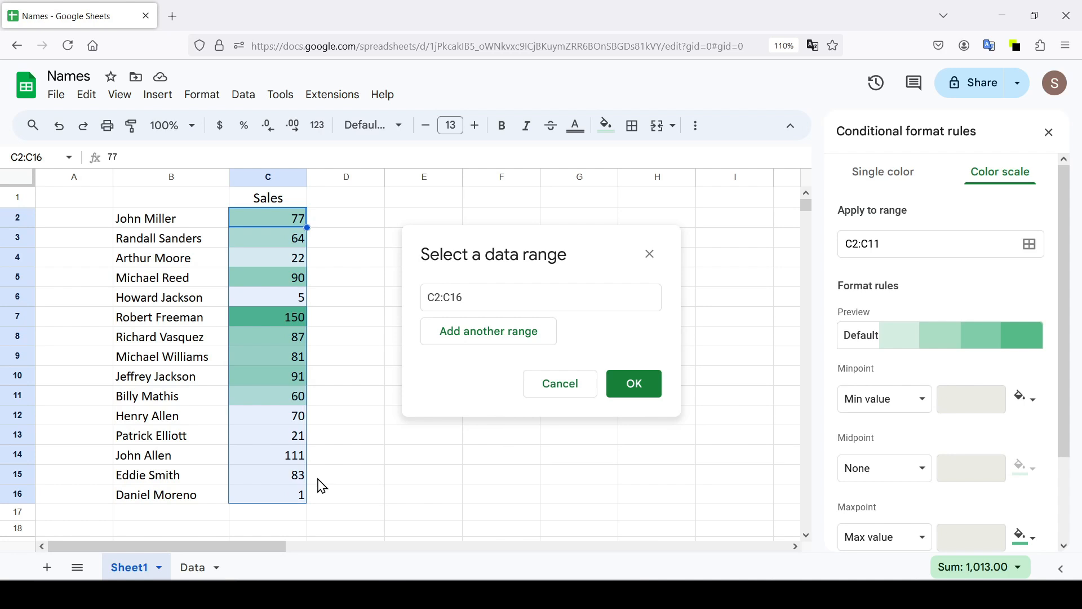
click(633, 384)
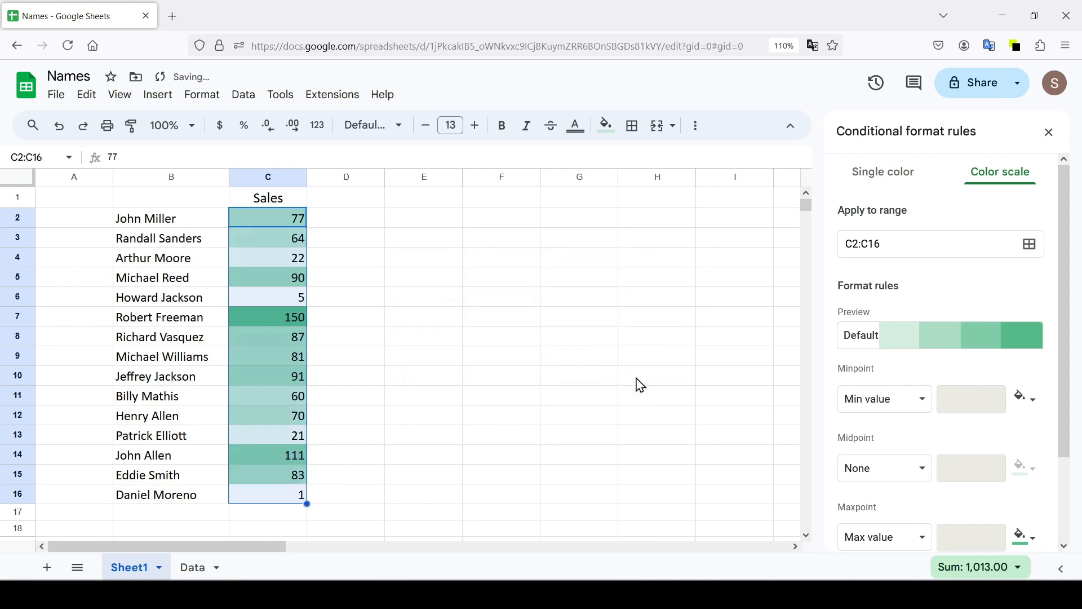
mouse_move(958, 338)
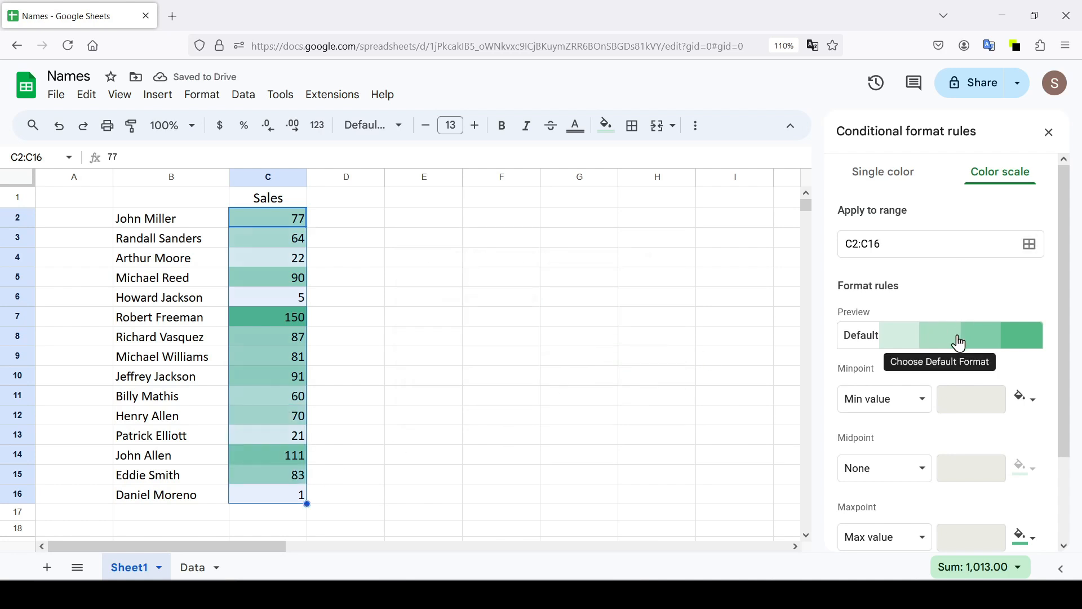
click(939, 335)
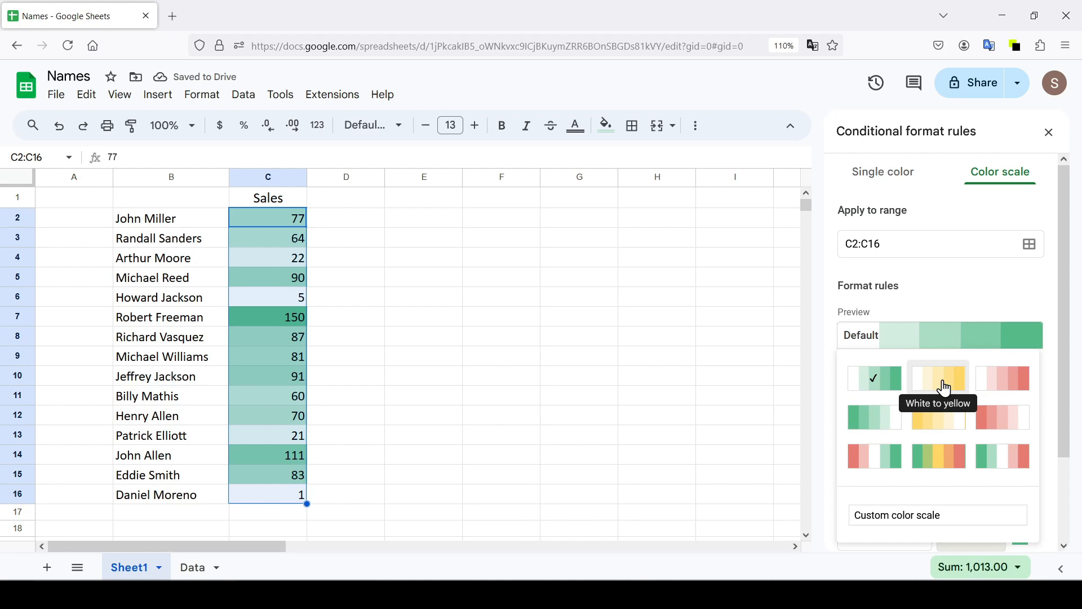
click(1002, 378)
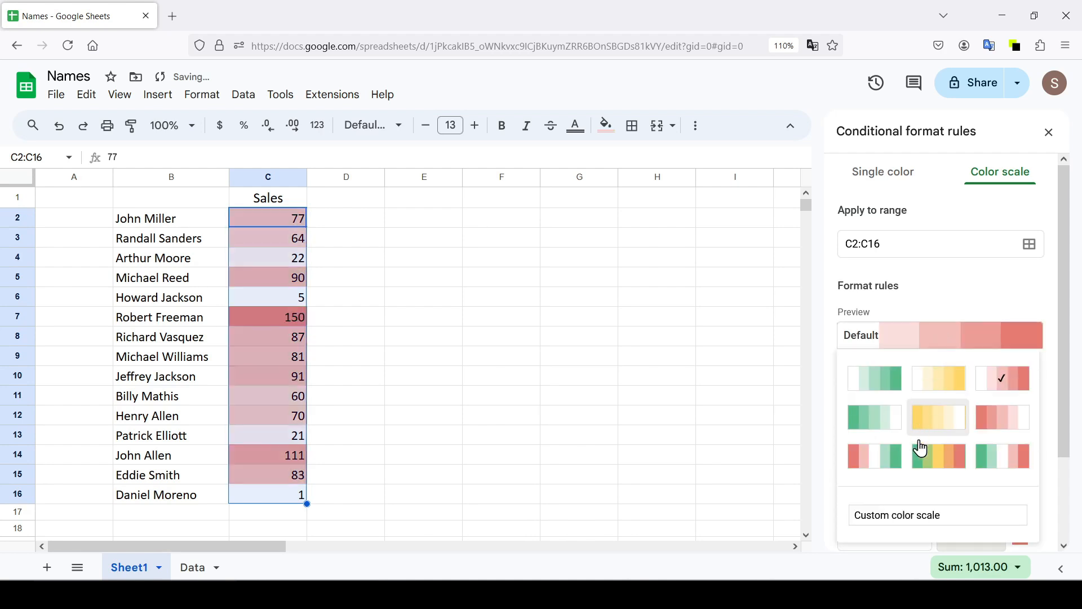
click(872, 456)
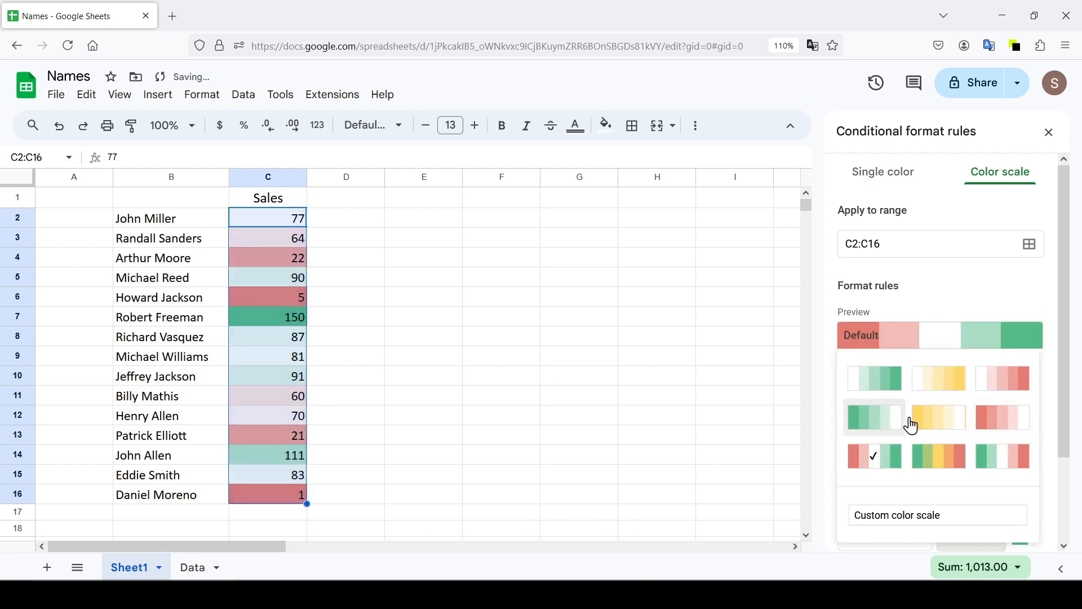
click(873, 416)
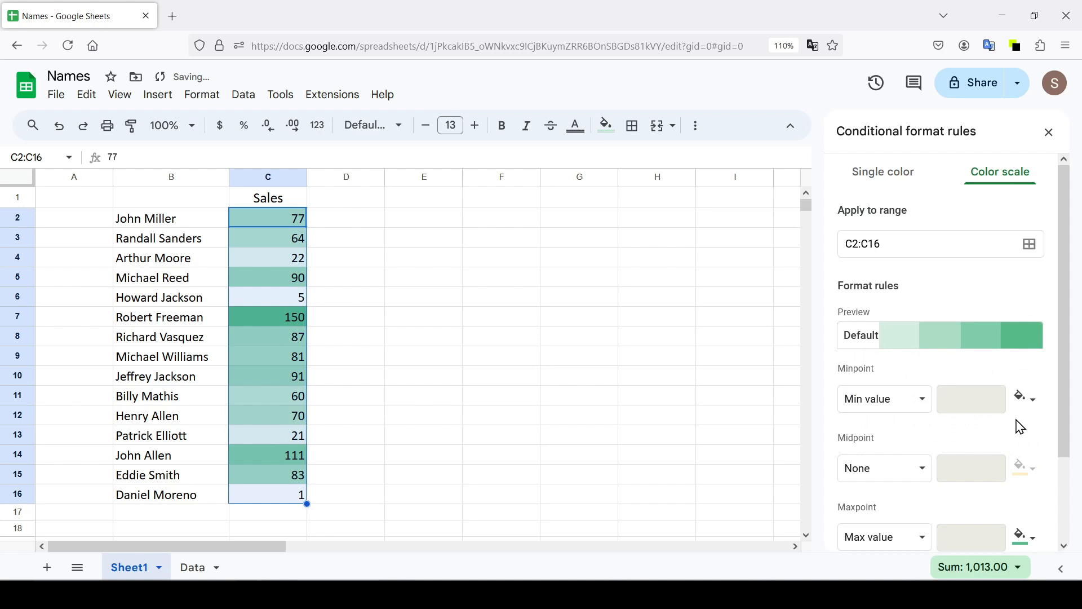
Try Percentile for the minpoint, revert to Min value, and save the rule
scroll(down, 3)
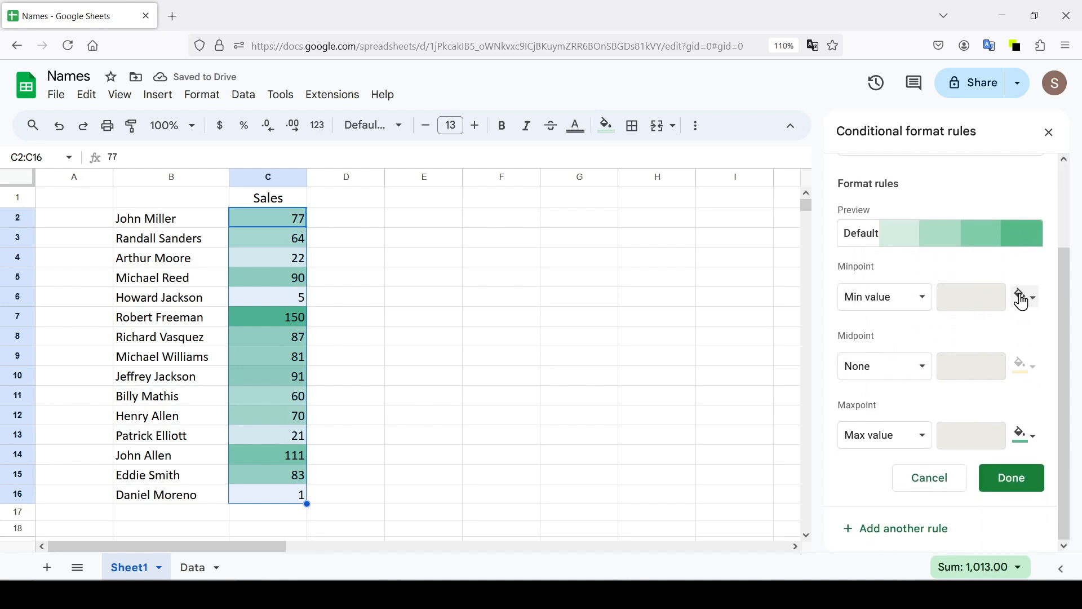
click(1022, 296)
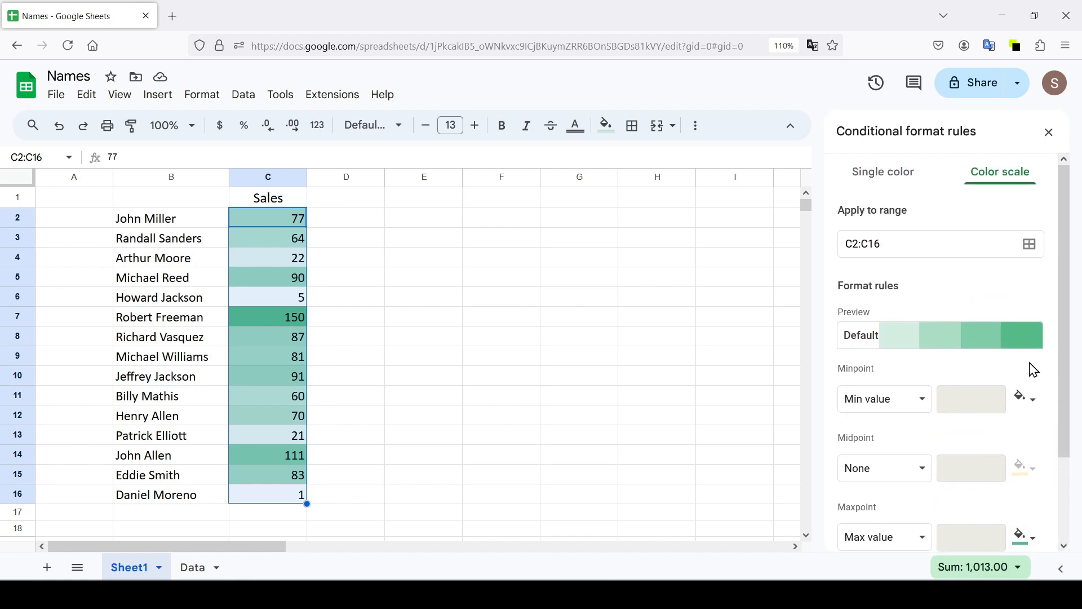
click(884, 398)
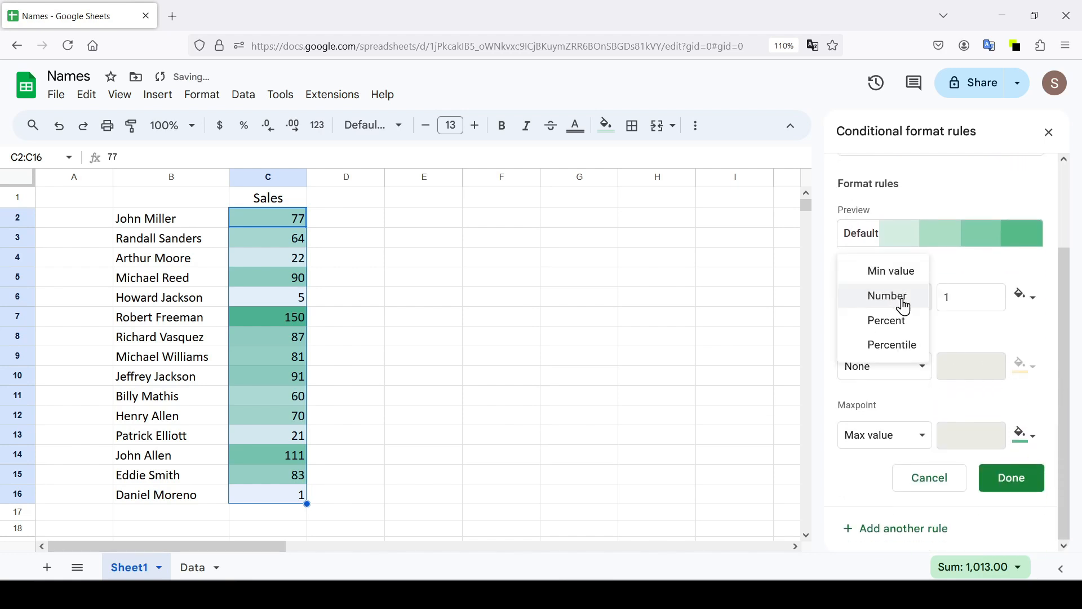
click(891, 345)
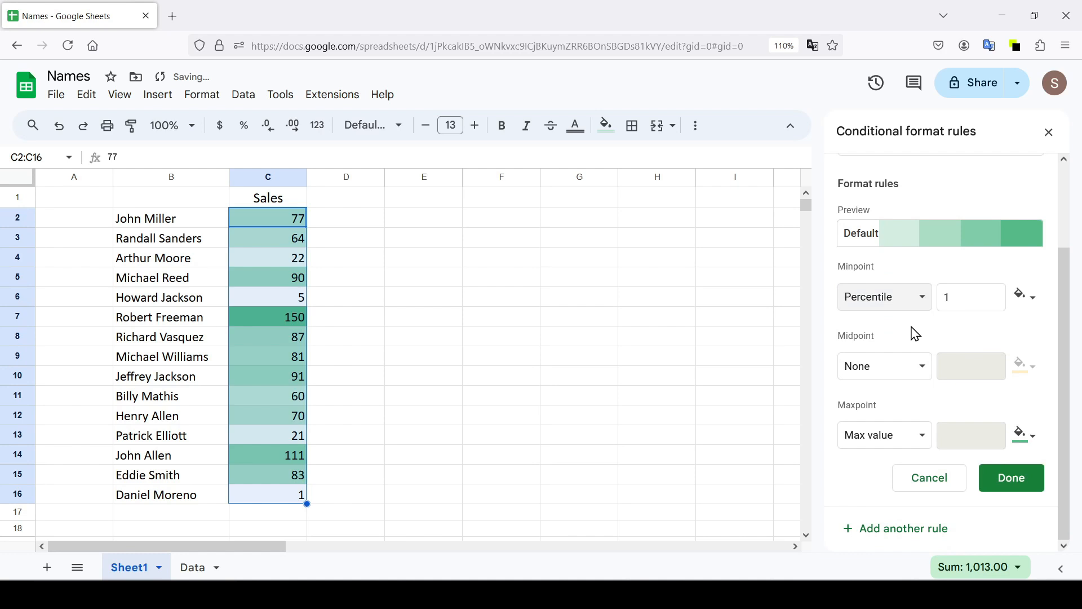
click(884, 297)
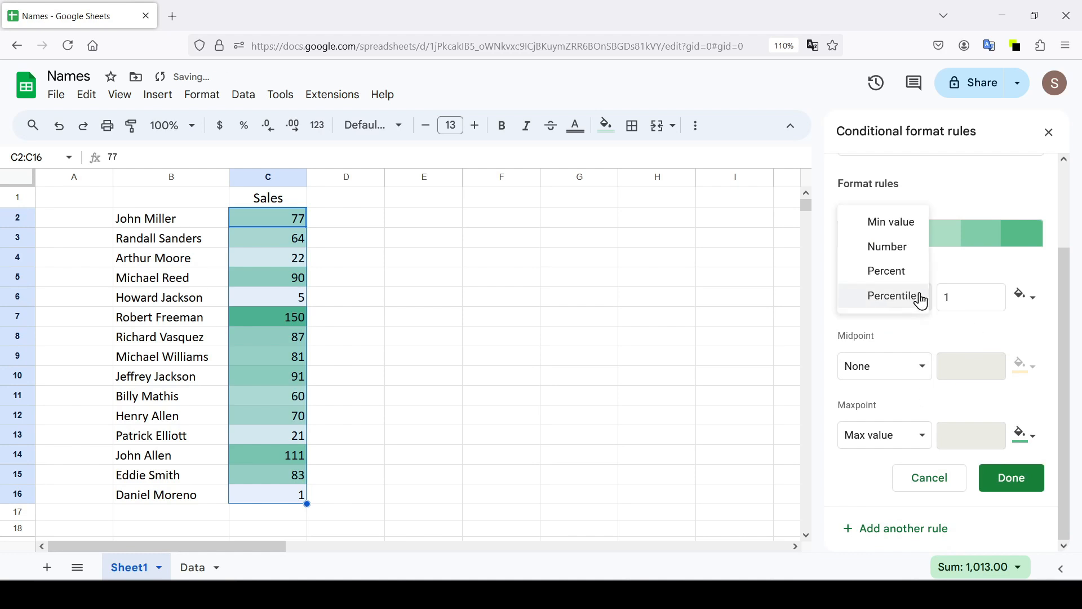
click(890, 222)
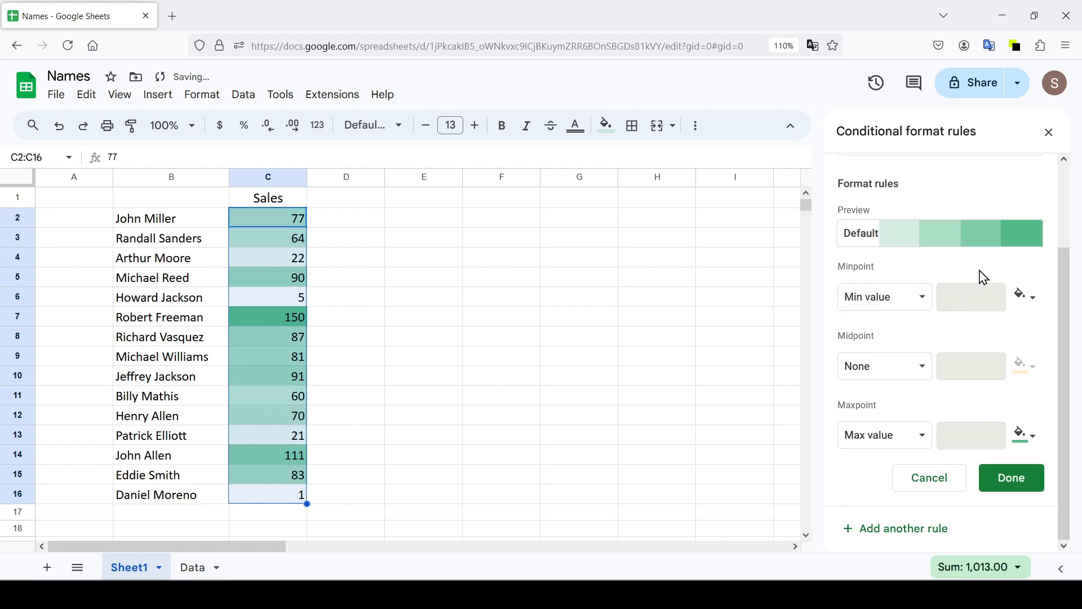
click(1010, 478)
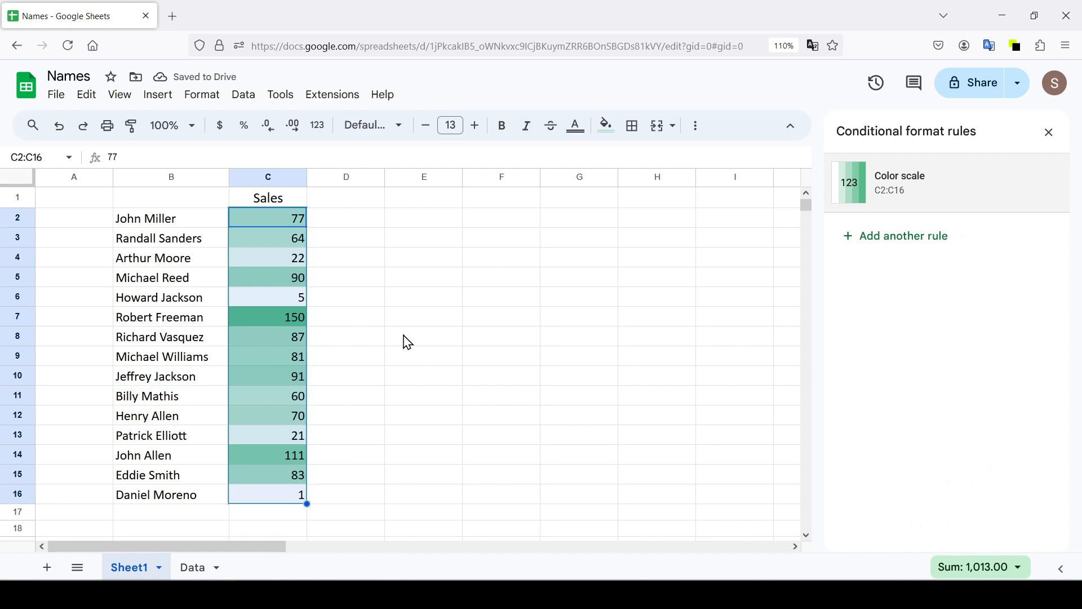
click(267, 315)
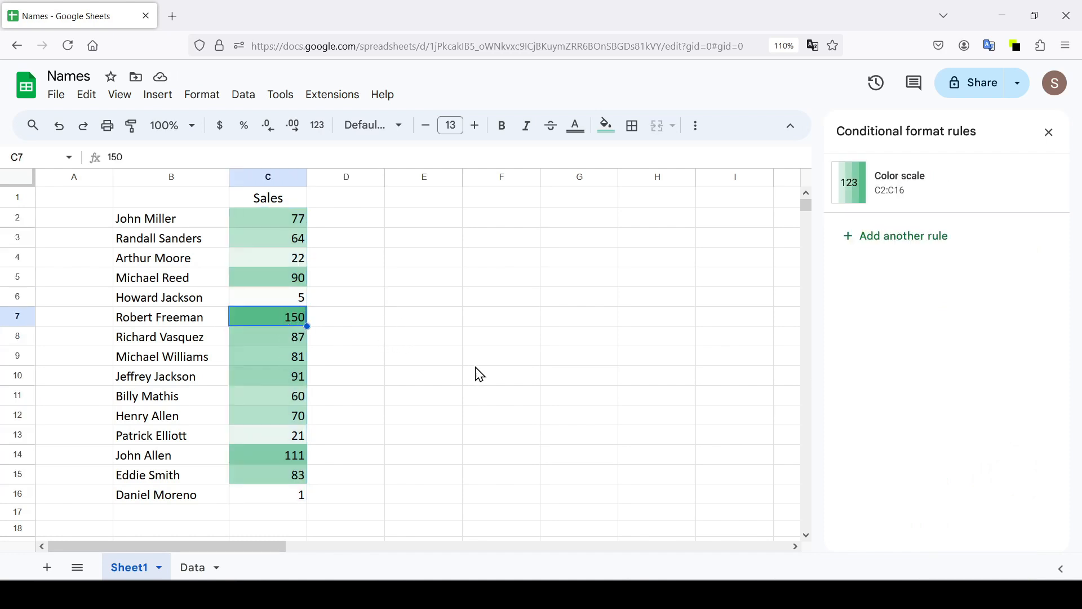
click(268, 494)
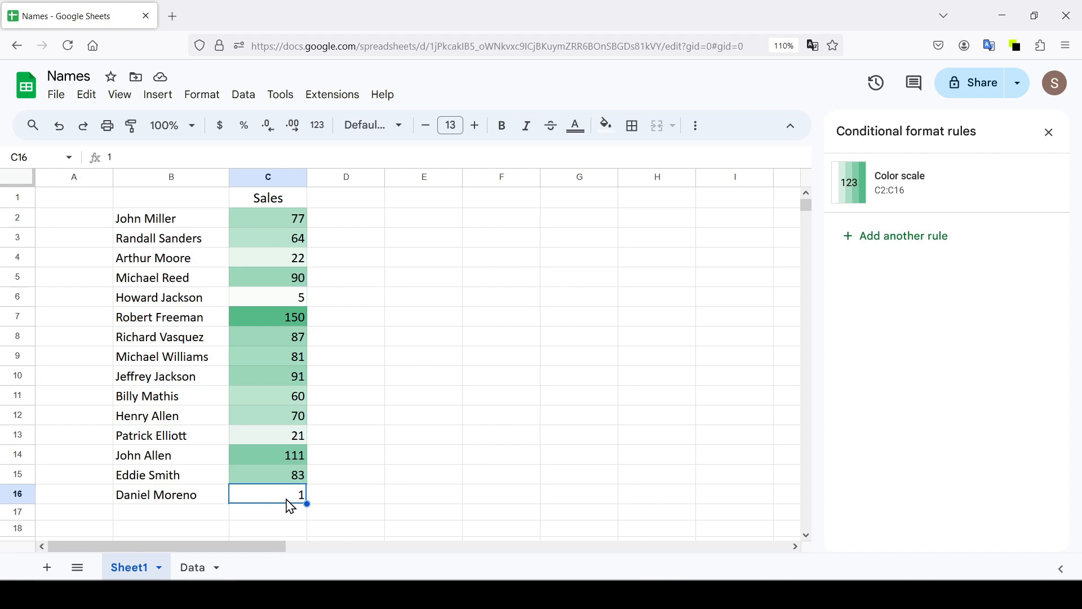
mouse_move(333, 307)
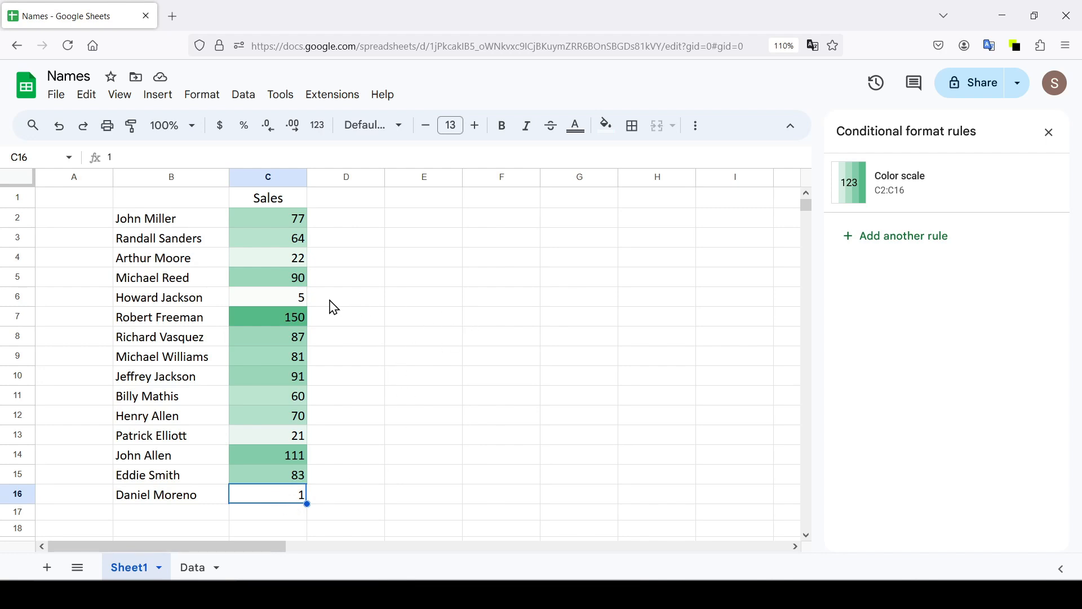
click(267, 297)
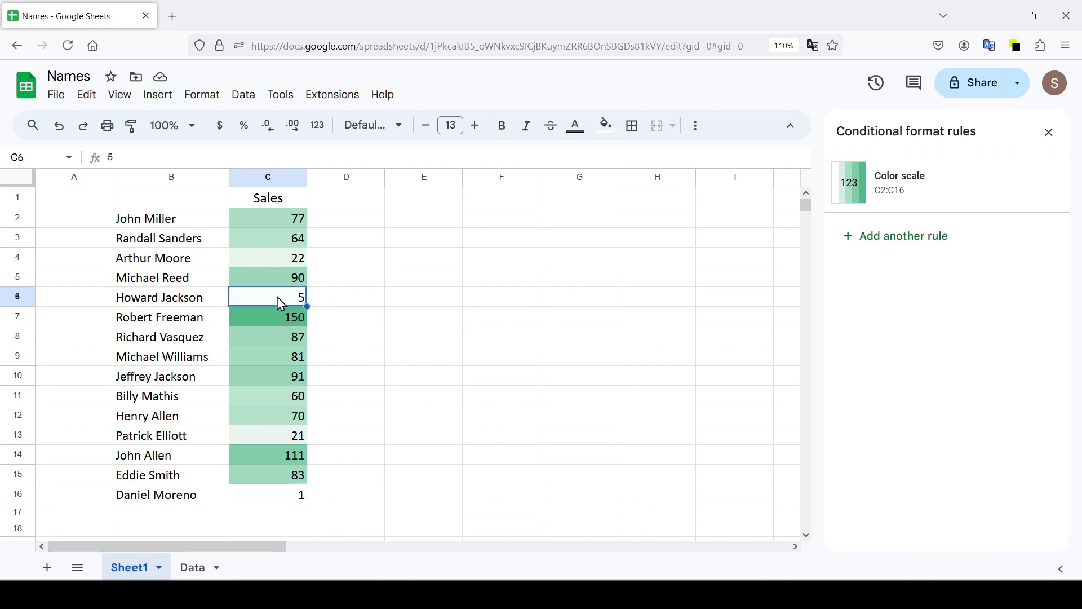
text(250)
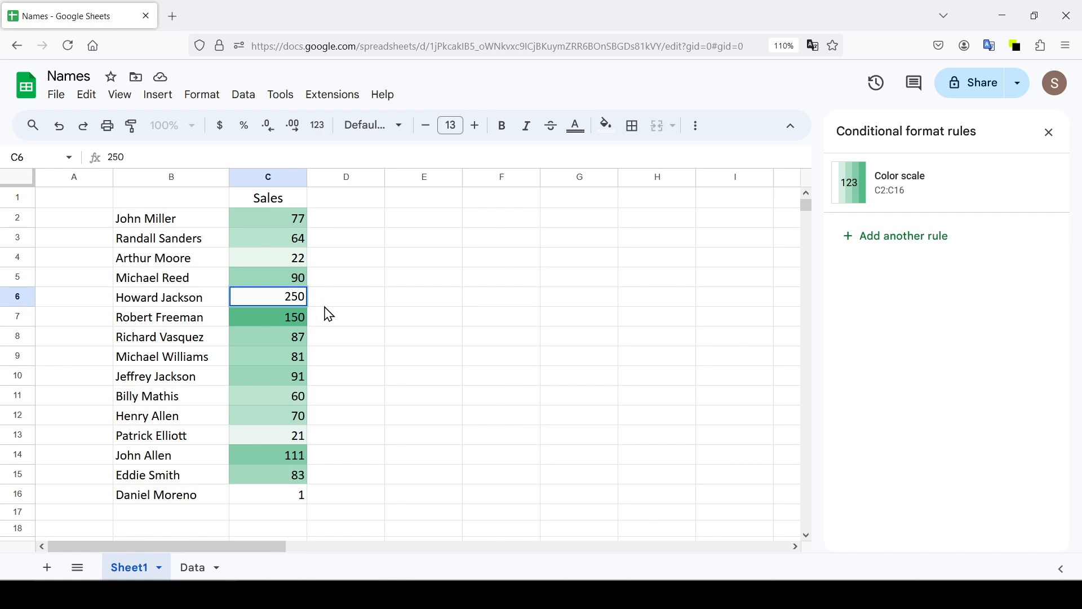